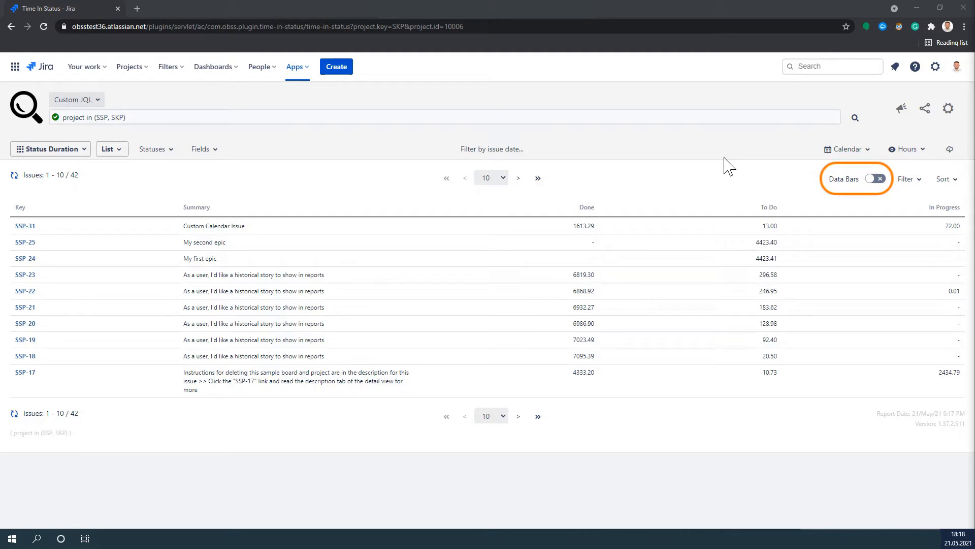
{"action": "mouse_move", "coordinate": [739, 167]}
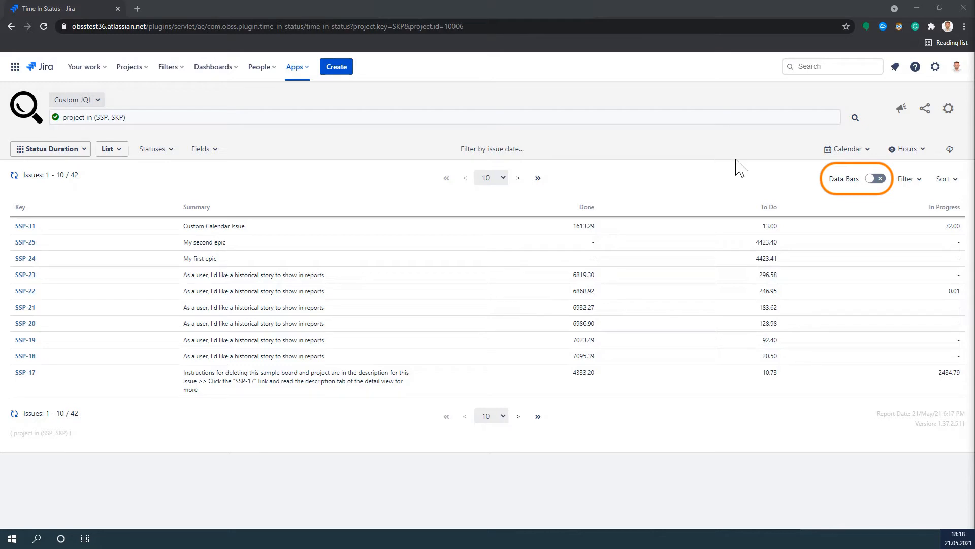
Step: Switch on Data Bars so duration cells show proportional bars
{"action": "left_click", "coordinate": [877, 178]}
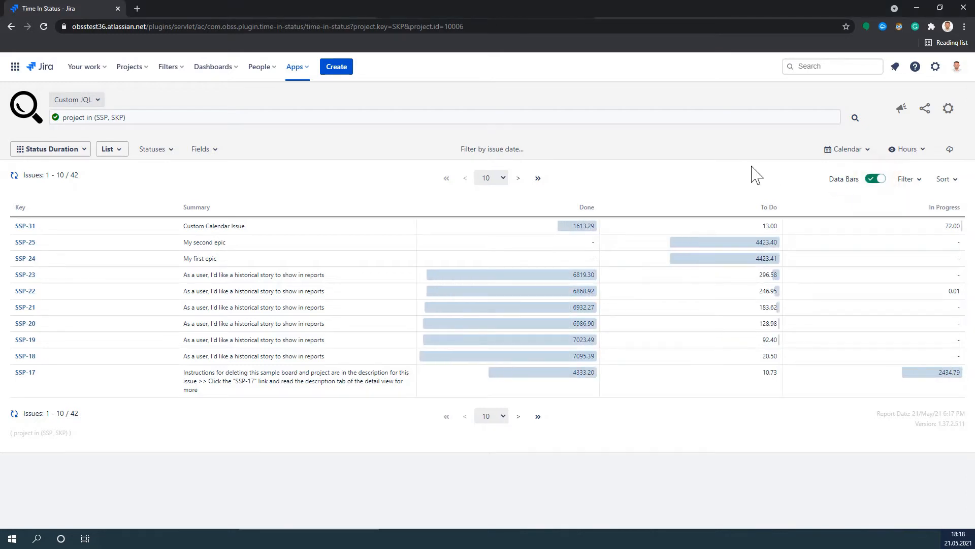
{"action": "mouse_move", "coordinate": [727, 173]}
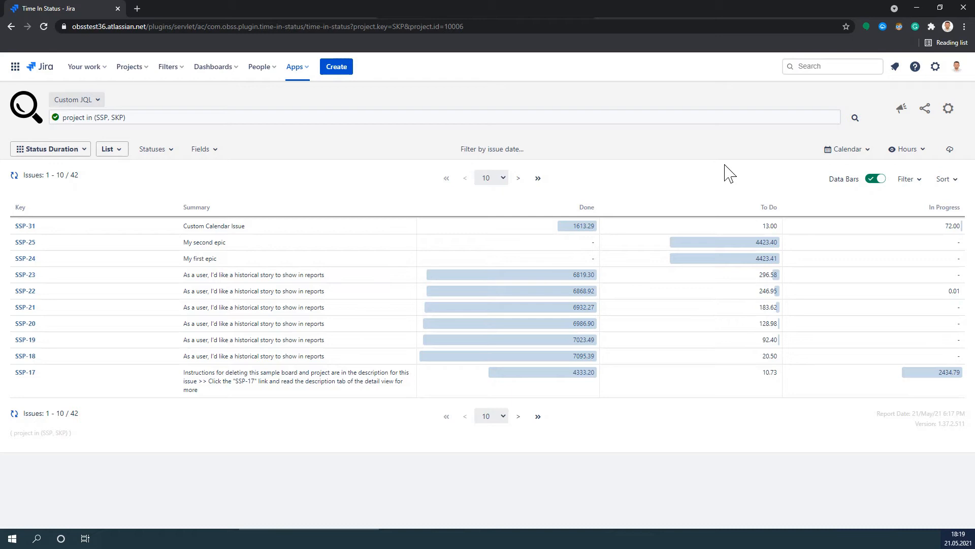
{"action": "mouse_move", "coordinate": [500, 190]}
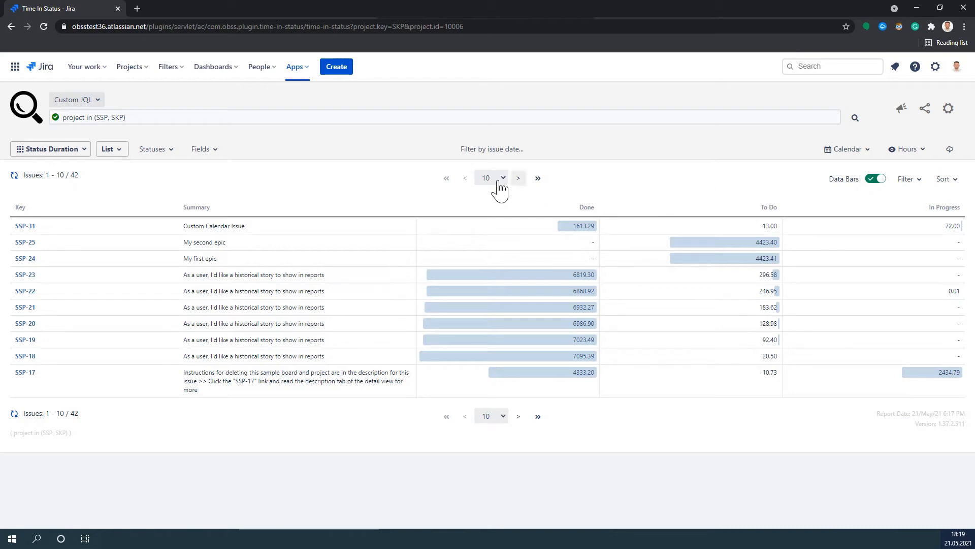
Step: Set the page size to 100 issues so all 42 issues fit on one page
{"action": "left_click", "coordinate": [491, 177]}
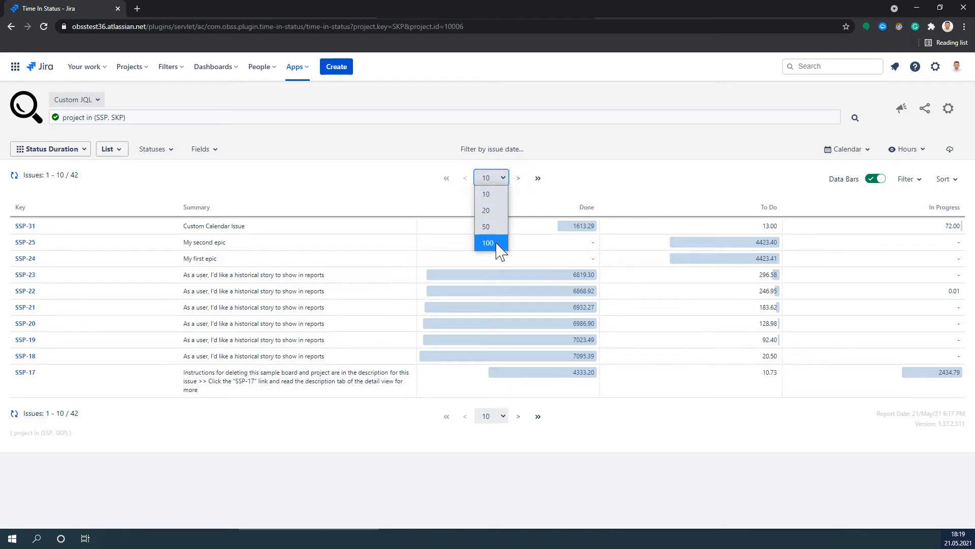
{"action": "left_click", "coordinate": [488, 243]}
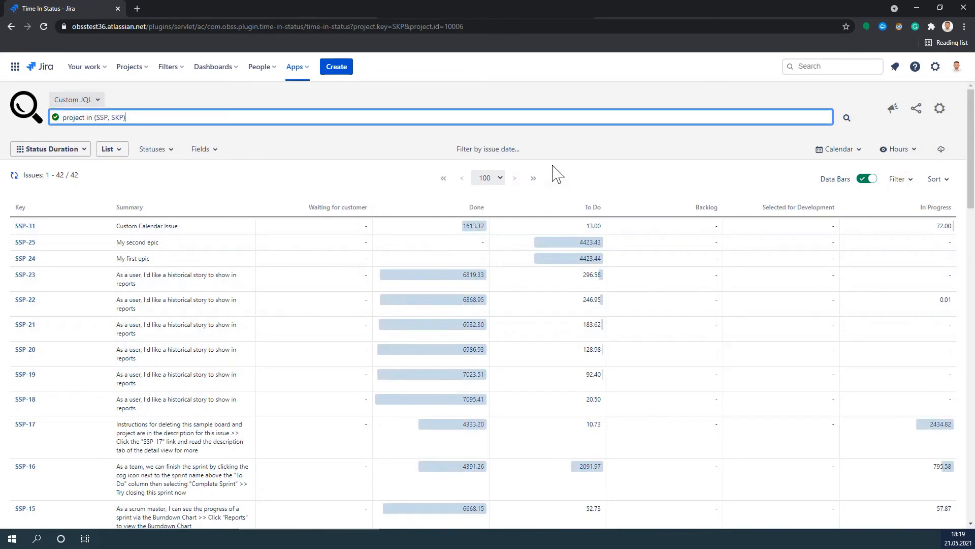
{"action": "scroll", "scroll_direction": "down", "scroll_amount": 3}
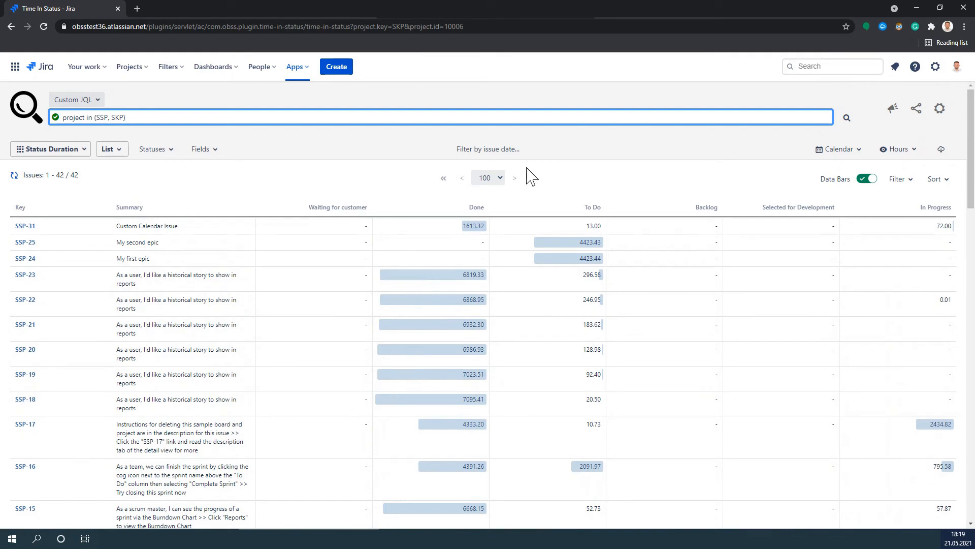
Step: Change the report from List to Average aggregated data and apply it
{"action": "left_click", "coordinate": [110, 149]}
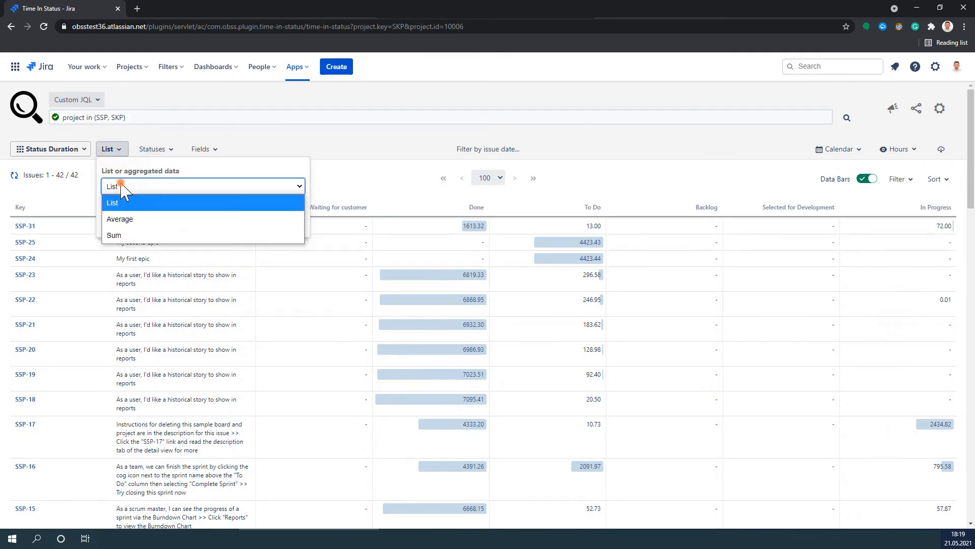
{"action": "left_click", "coordinate": [119, 218]}
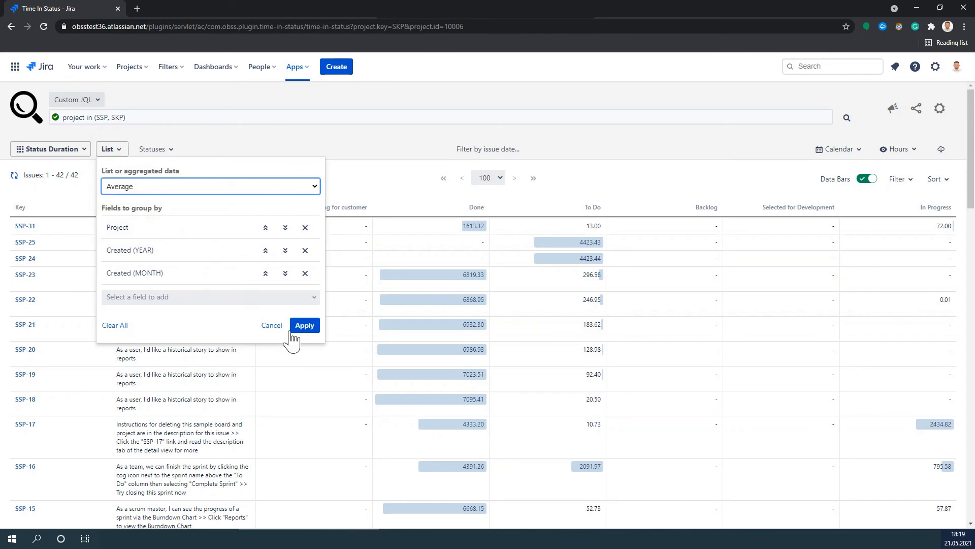
{"action": "left_click", "coordinate": [304, 325]}
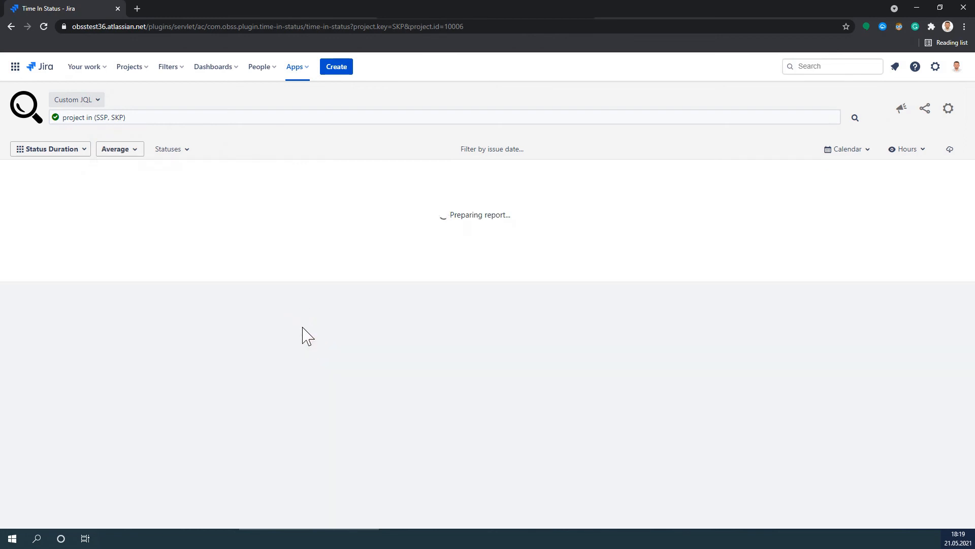
{"action": "mouse_move", "coordinate": [303, 330]}
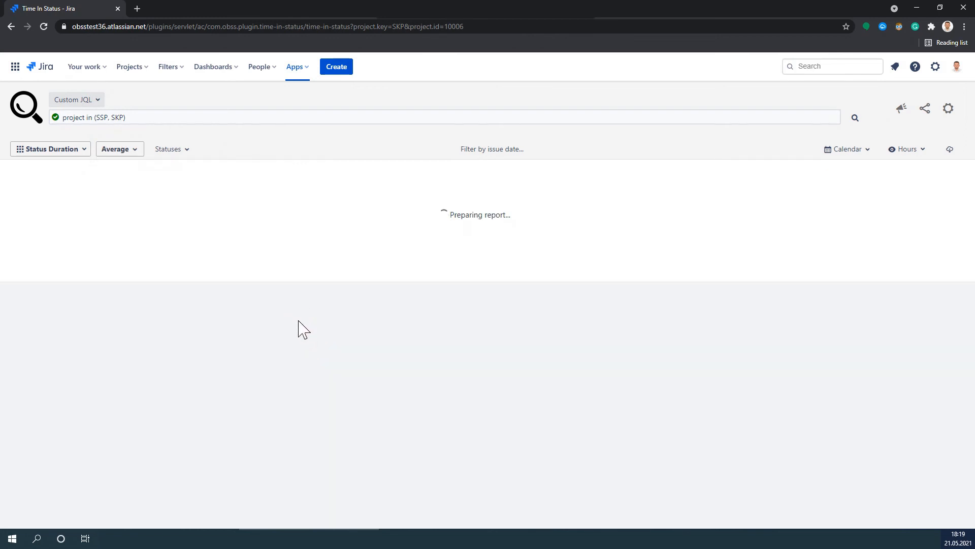